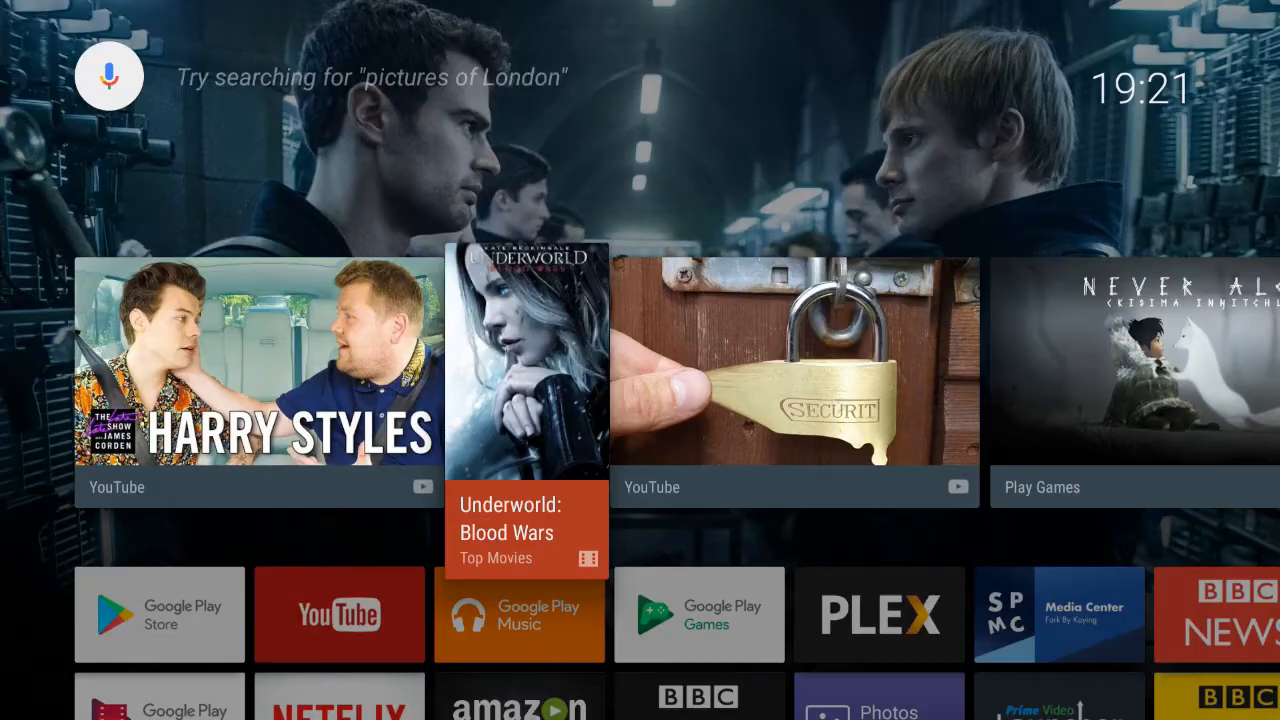
- Scroll the Android TV home screen down to the bottom Settings row
{"action": "scroll", "scroll_direction": "down", "scroll_amount": 3}
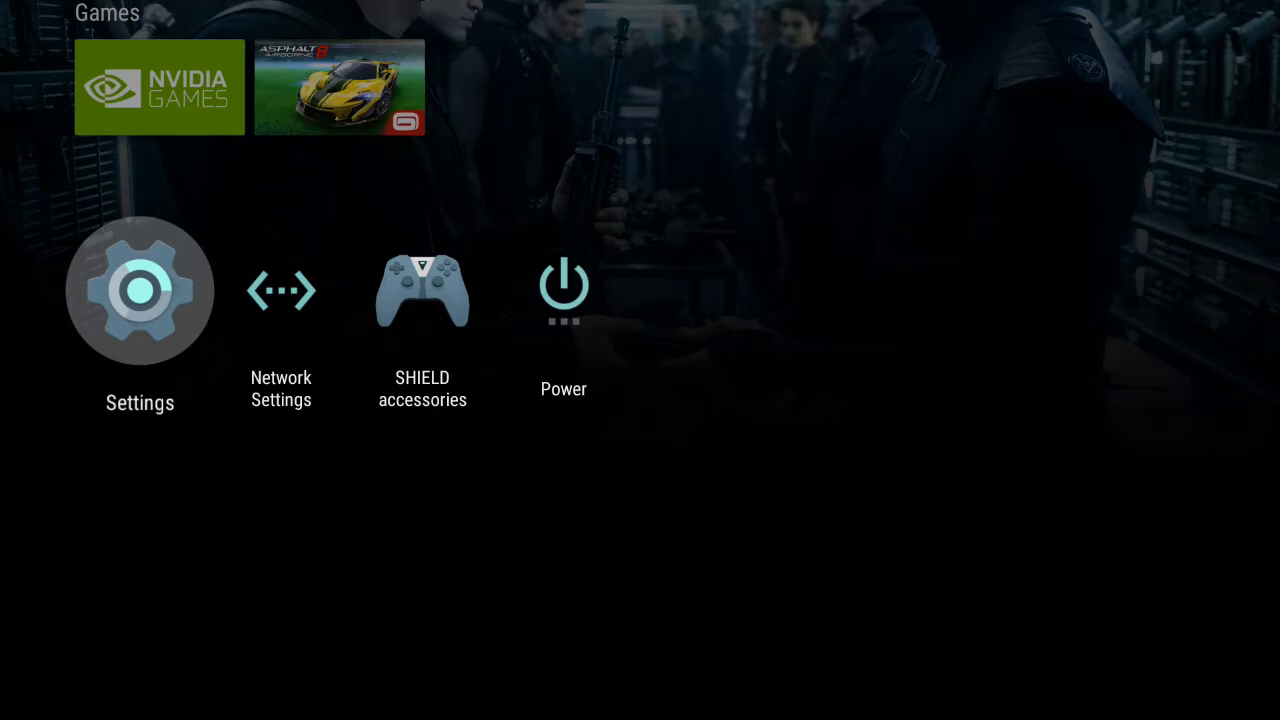
- In Settings, reach Security & restrictions and trigger the Unknown sources warning
{"action": "left_click", "coordinate": [140, 290]}
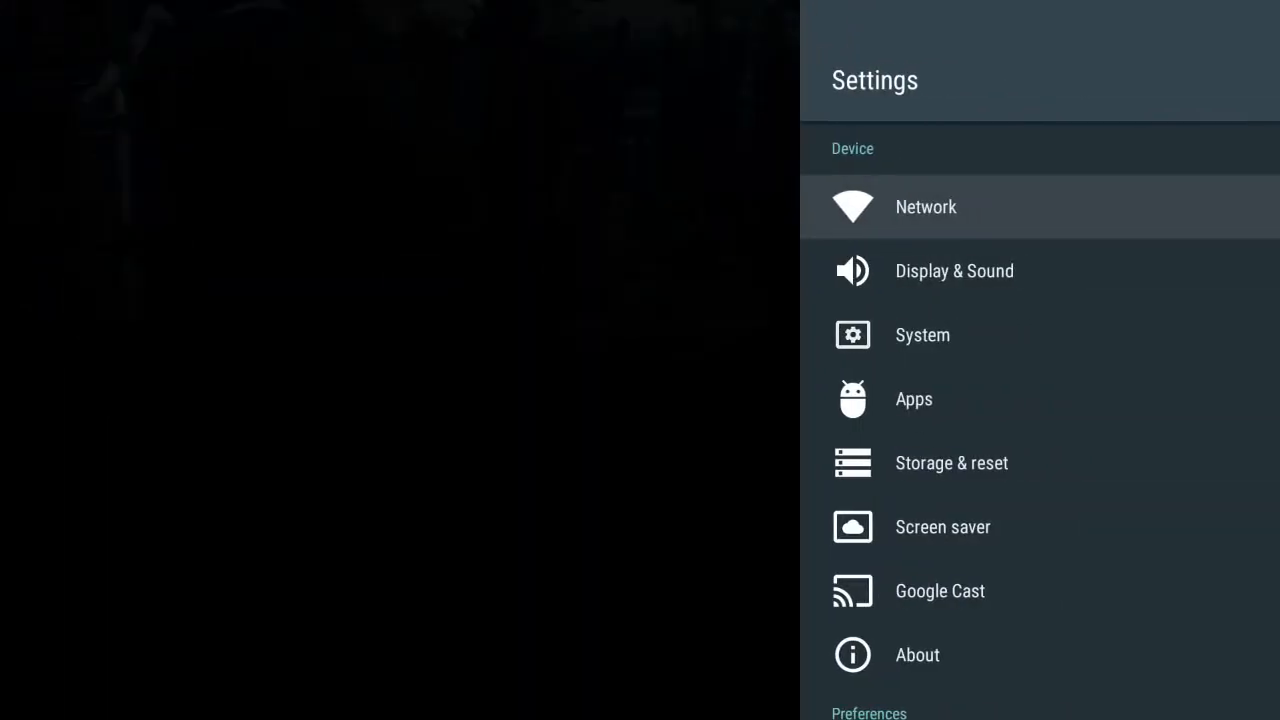
{"action": "scroll", "scroll_direction": "down", "scroll_amount": 3}
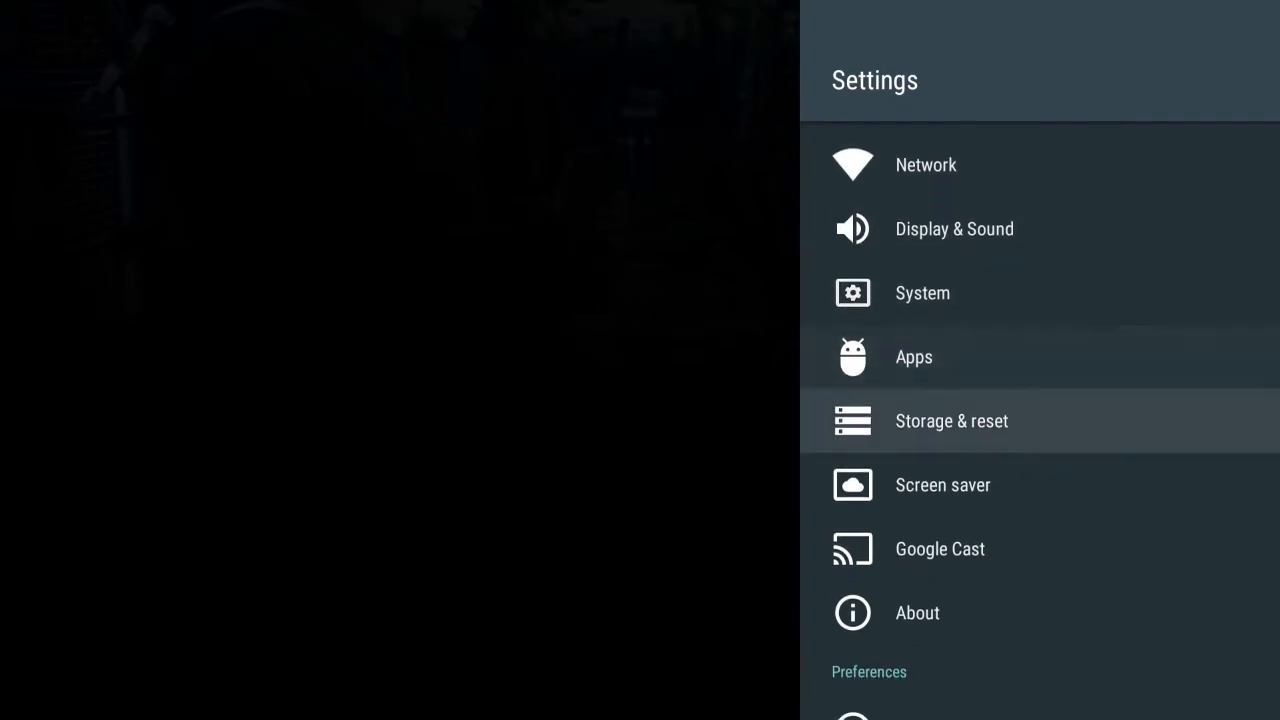
{"action": "scroll", "scroll_direction": "down", "scroll_amount": 3}
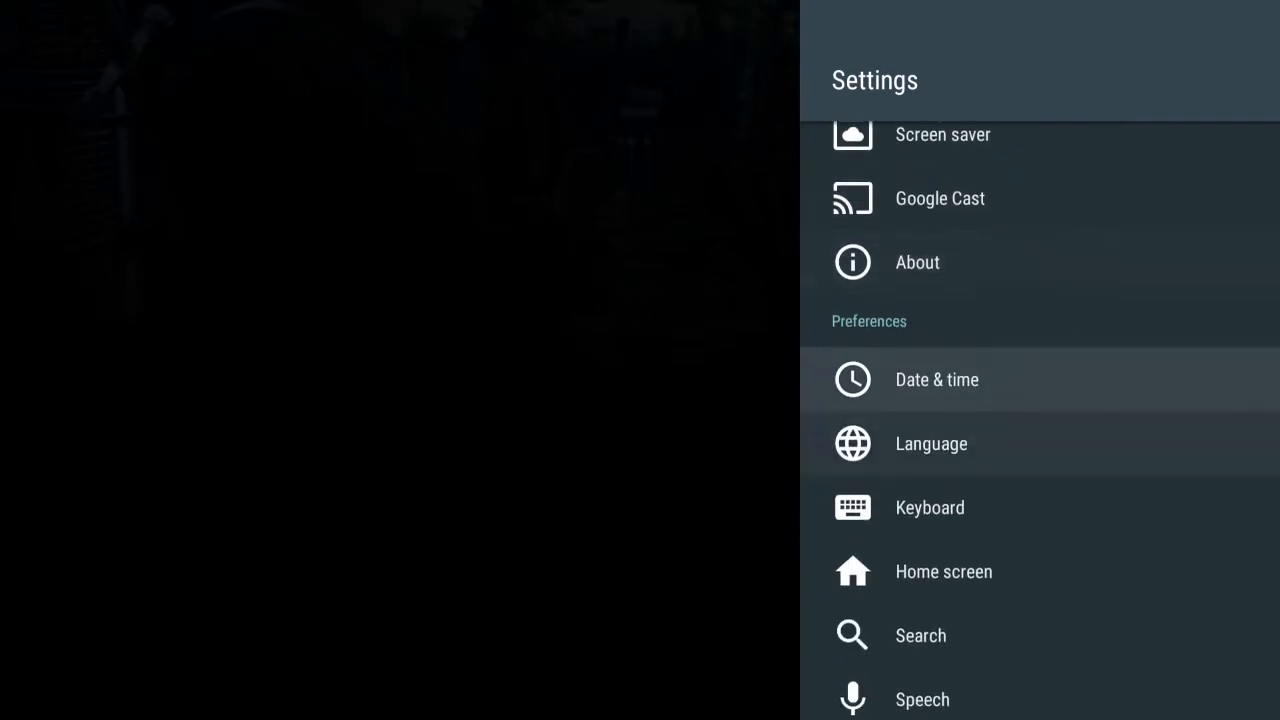
{"action": "scroll", "scroll_direction": "down", "scroll_amount": 3}
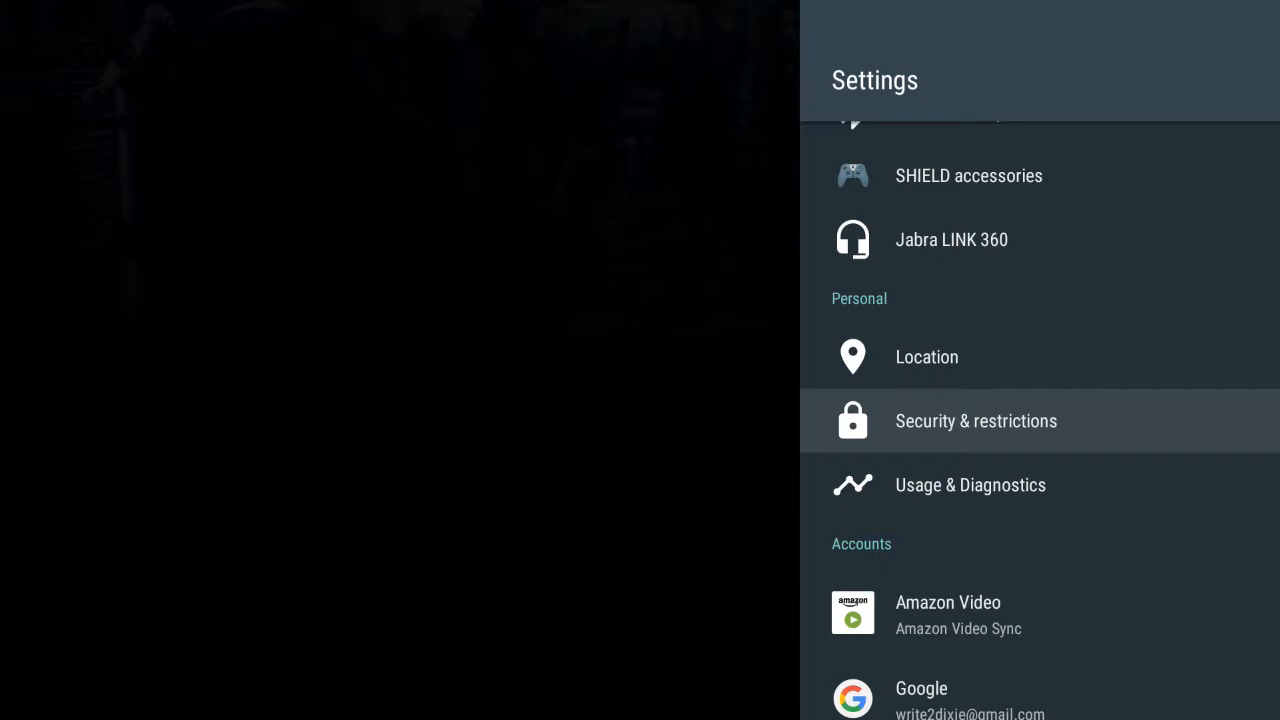
{"action": "left_click", "coordinate": [976, 420]}
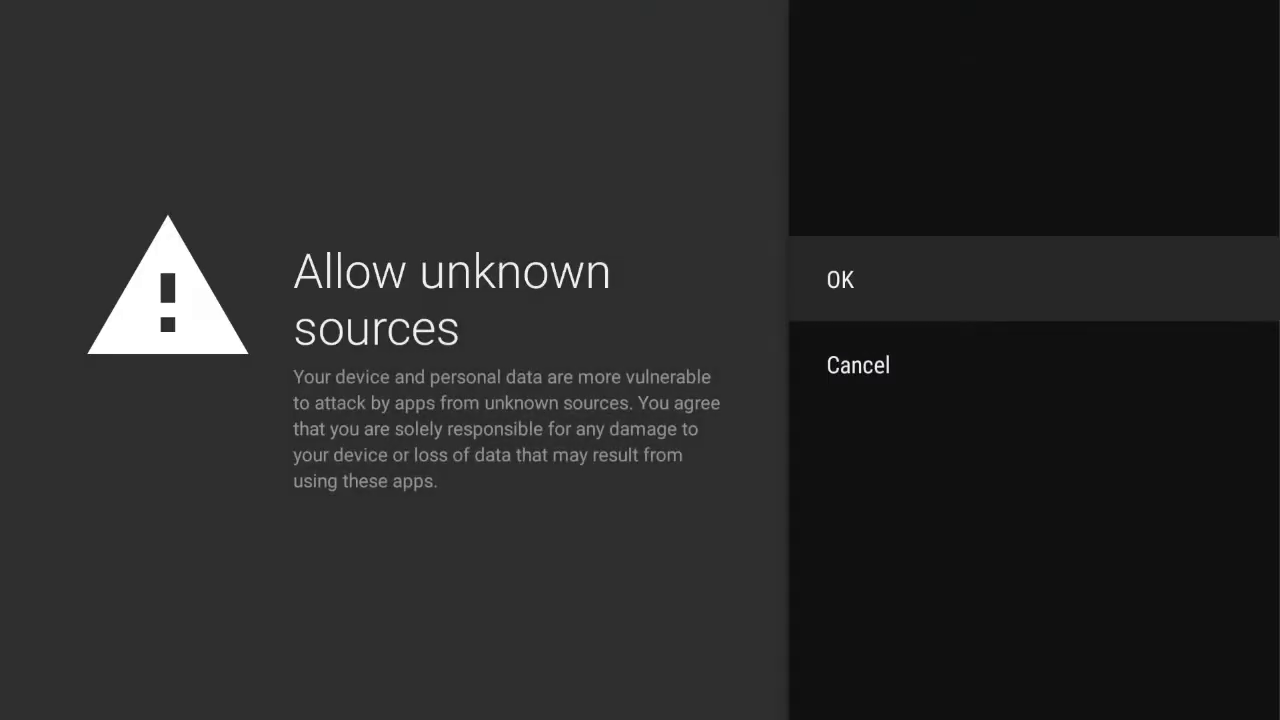
- Confirm allowing apps from unknown sources and land on the SPMC home screen
{"action": "left_click", "coordinate": [840, 280]}
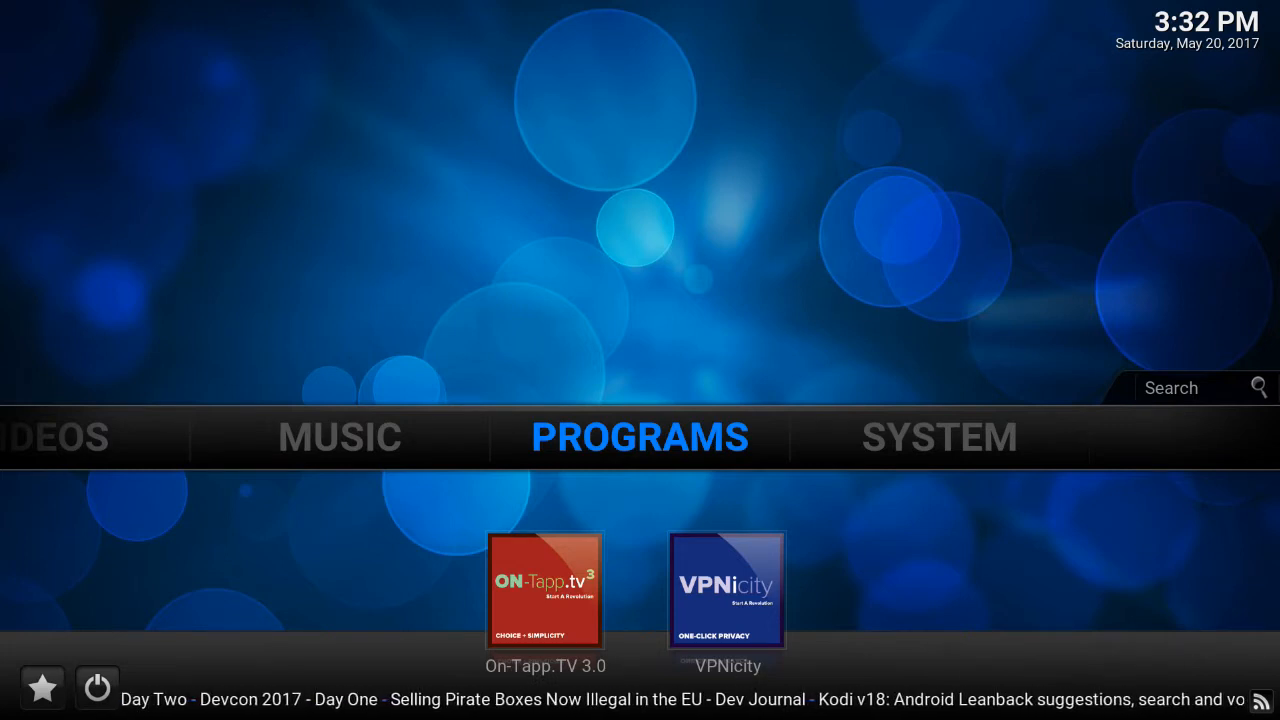
- Enter Programs > Program add-ons and bring up VPNicity's context menu
{"action": "left_click", "coordinate": [640, 436]}
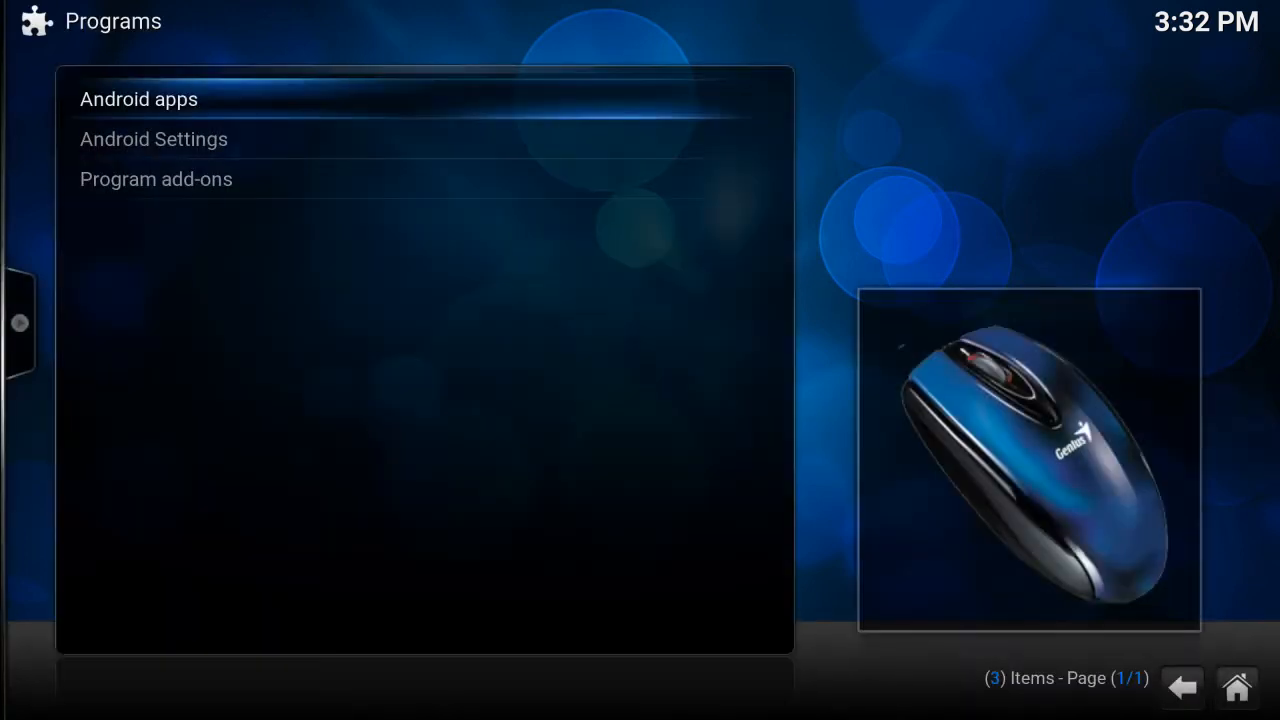
{"action": "left_click", "coordinate": [156, 180]}
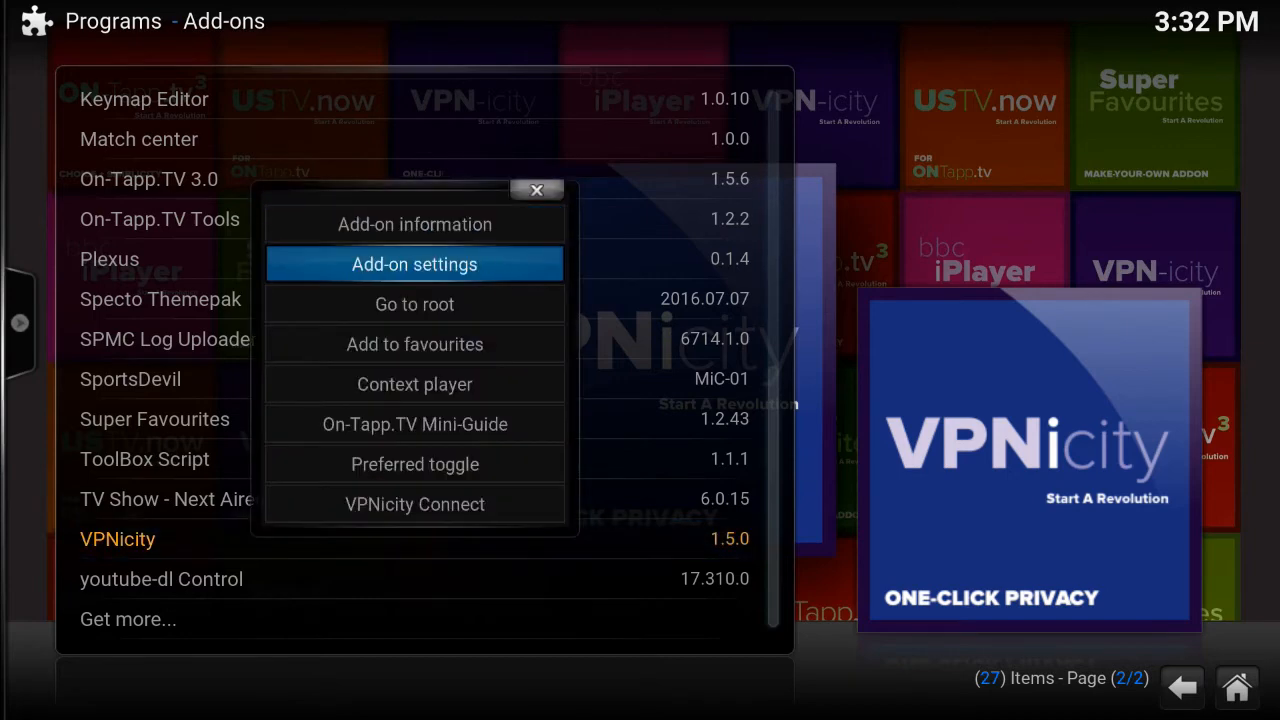
- In VPNicity settings, cycle Operating System through OSMC, OpenELEC, MacOS back to Android
{"action": "left_click", "coordinate": [414, 264]}
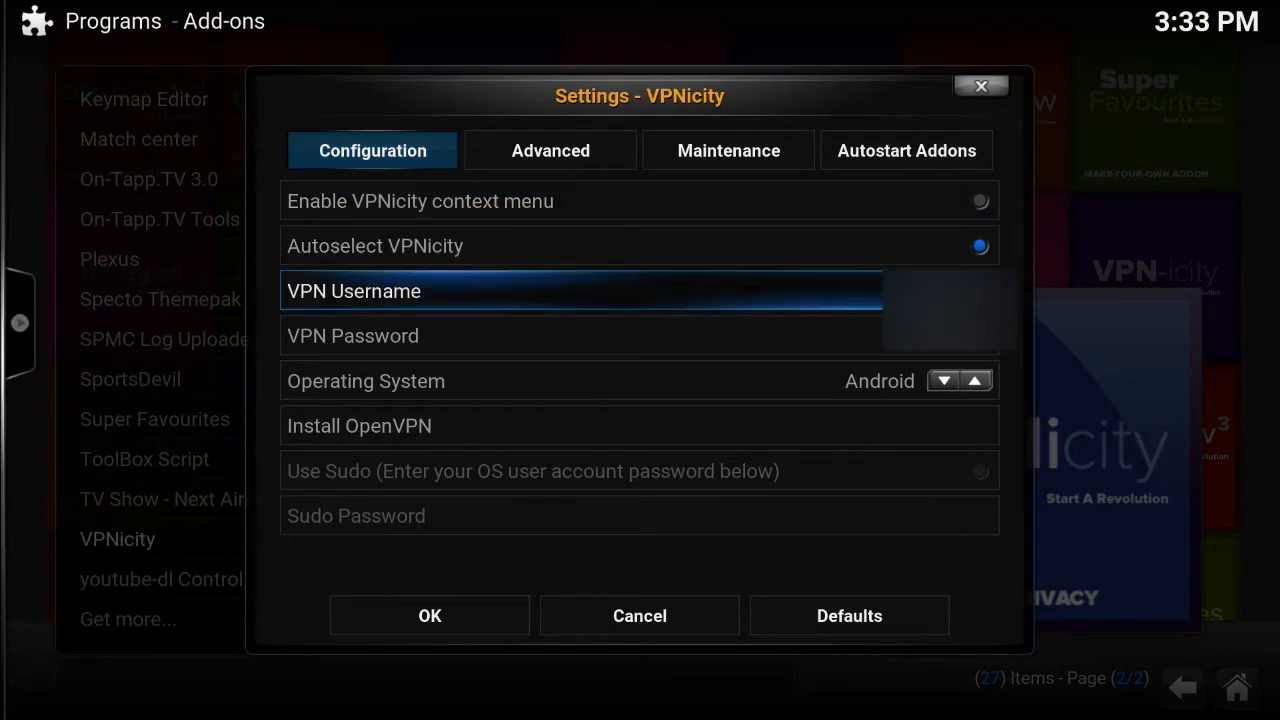
{"action": "key", "text": "down"}
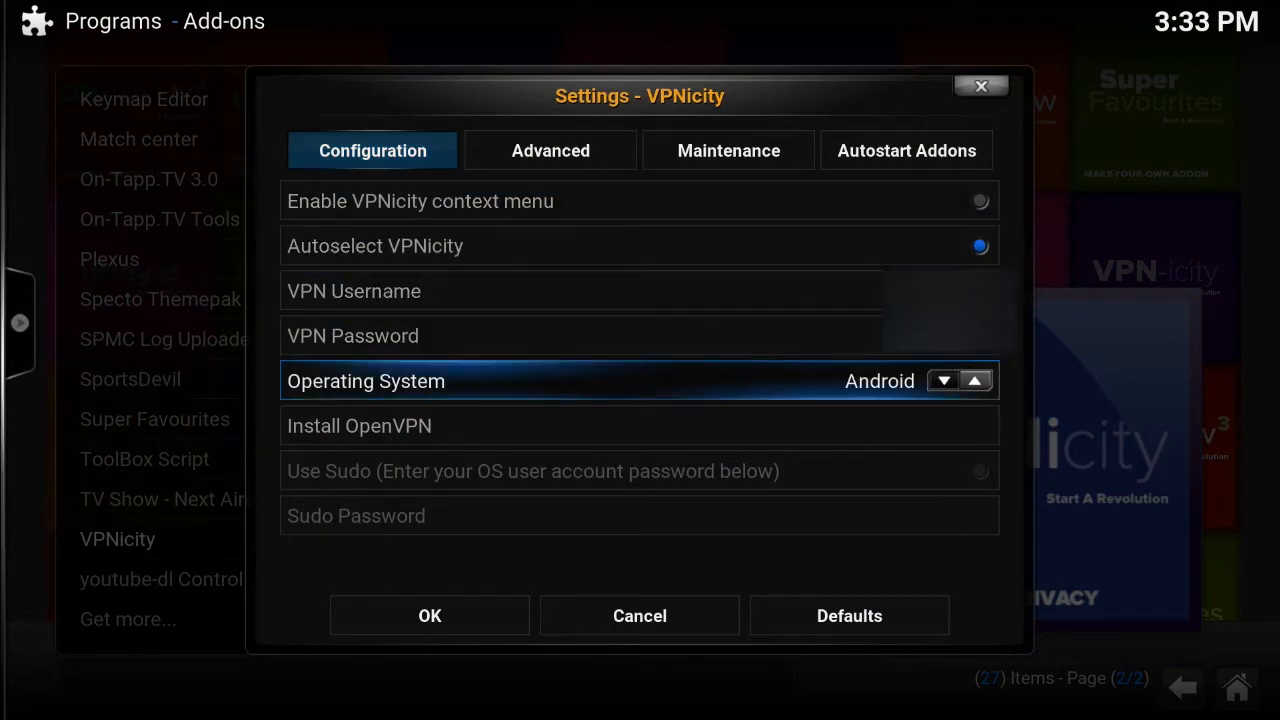
{"action": "left_click", "coordinate": [944, 380]}
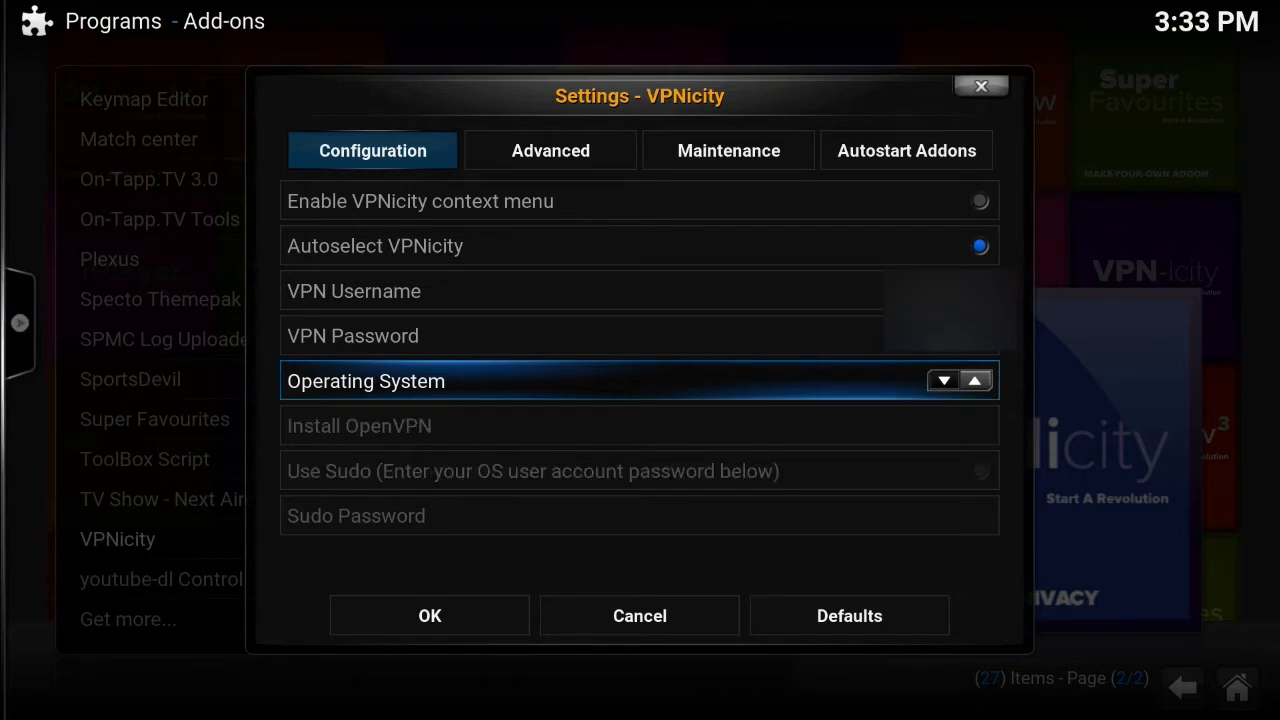
{"action": "left_click", "coordinate": [974, 380]}
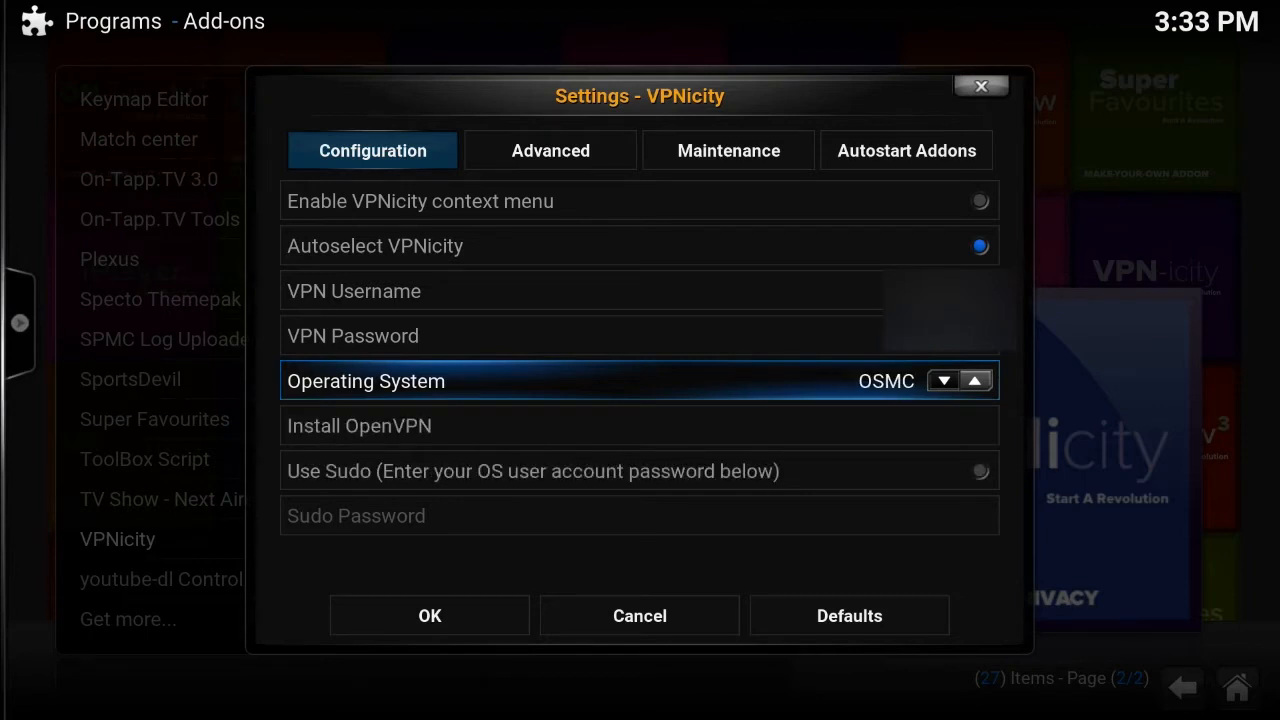
{"action": "left_click", "coordinate": [976, 380]}
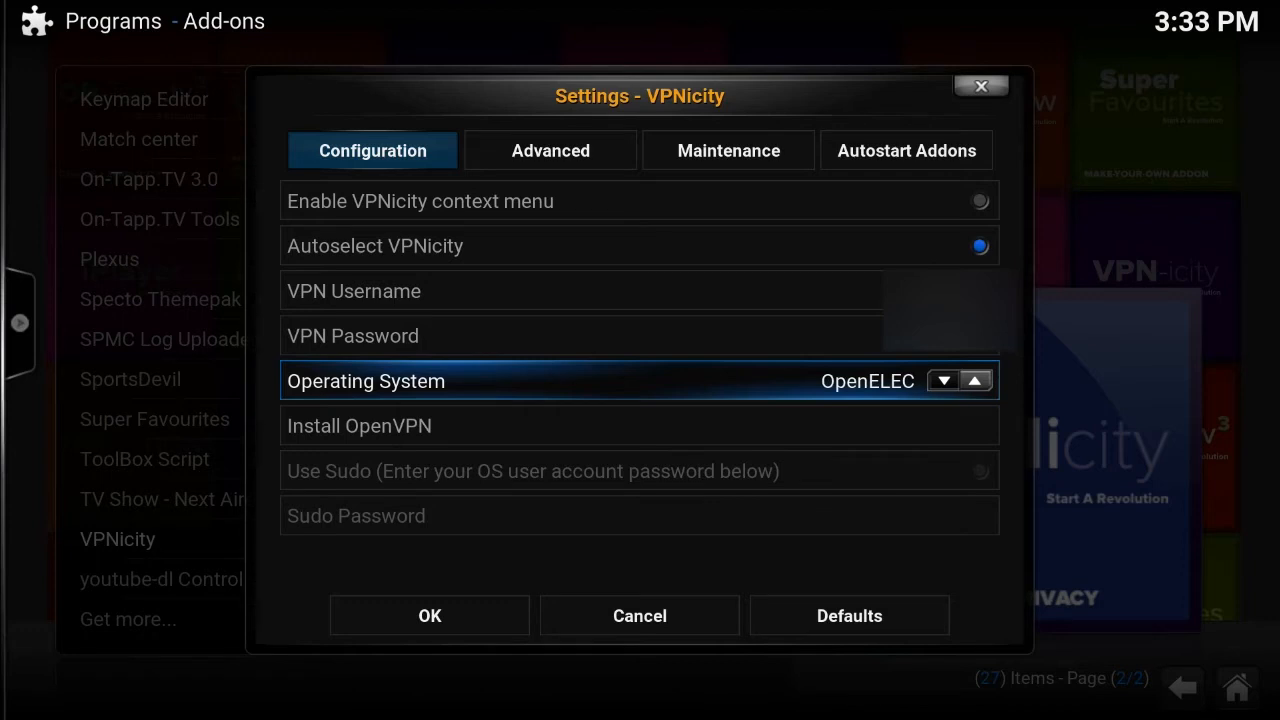
{"action": "left_click", "coordinate": [940, 380]}
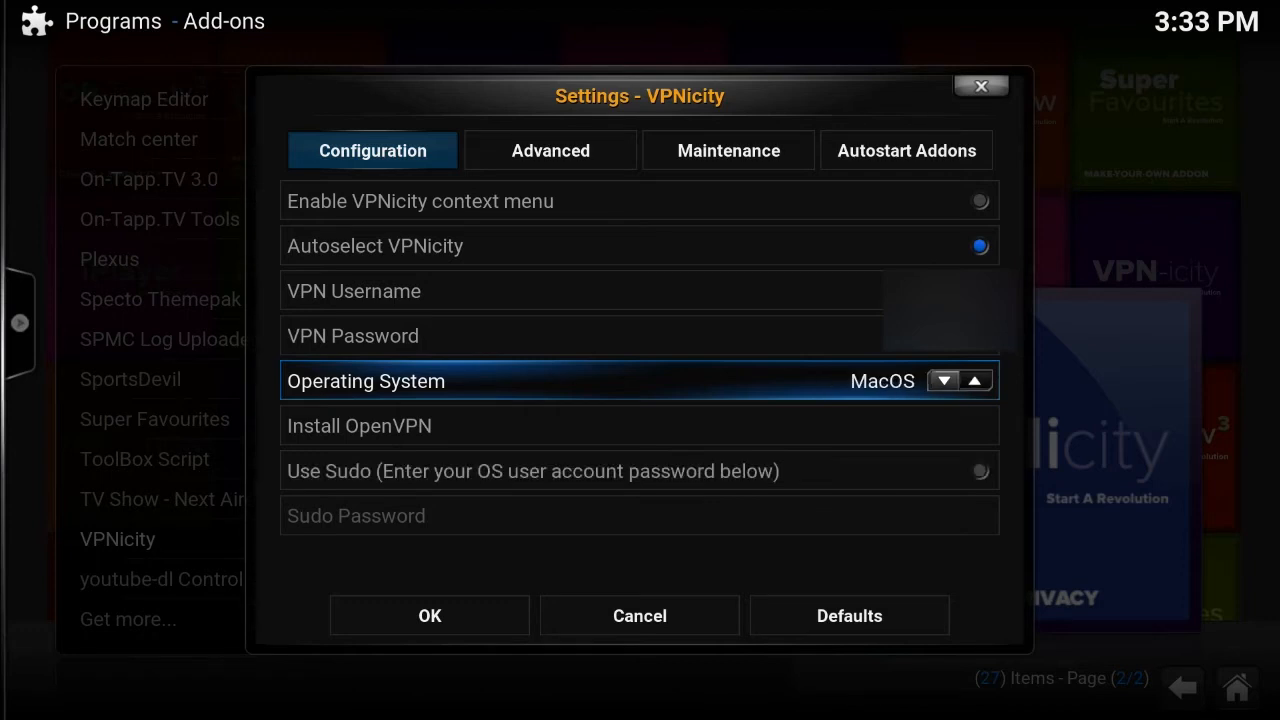
{"action": "left_click", "coordinate": [942, 380]}
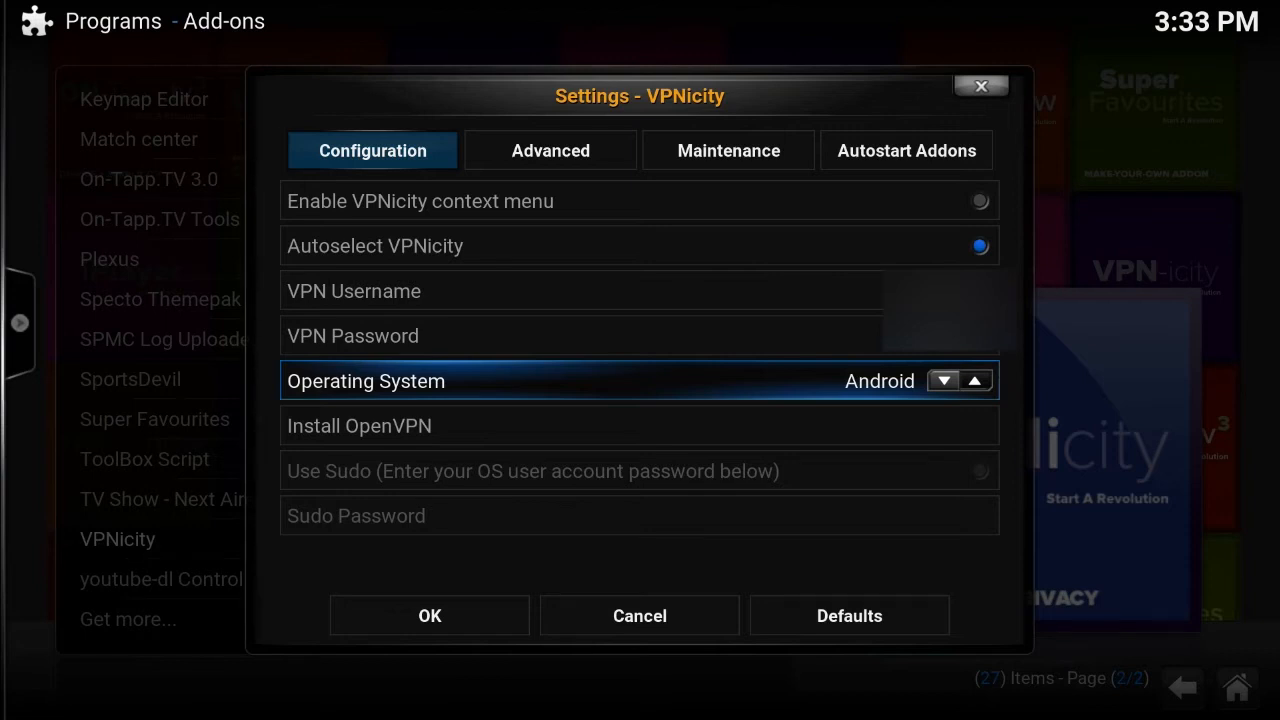
- Launch VPNicity and install its VPNicity OpenVPN Control companion app
{"action": "key", "text": "down"}
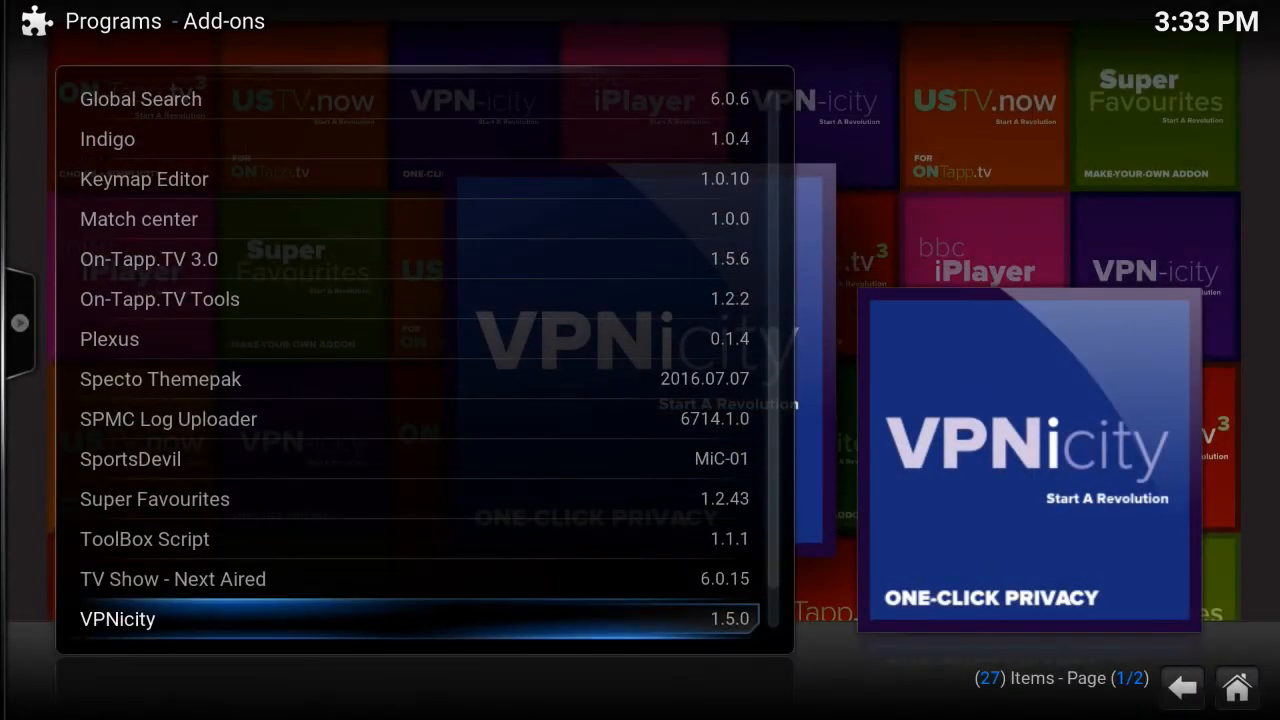
{"action": "left_click", "coordinate": [116, 620]}
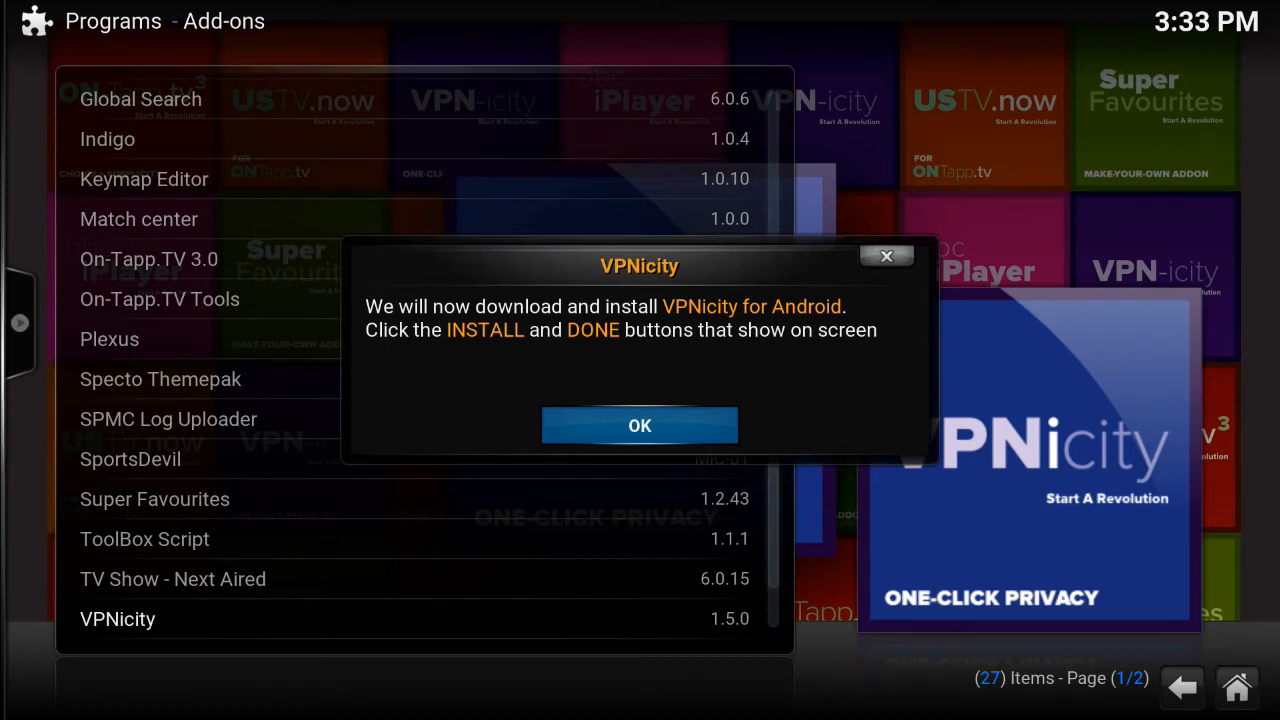
{"action": "left_click", "coordinate": [640, 424]}
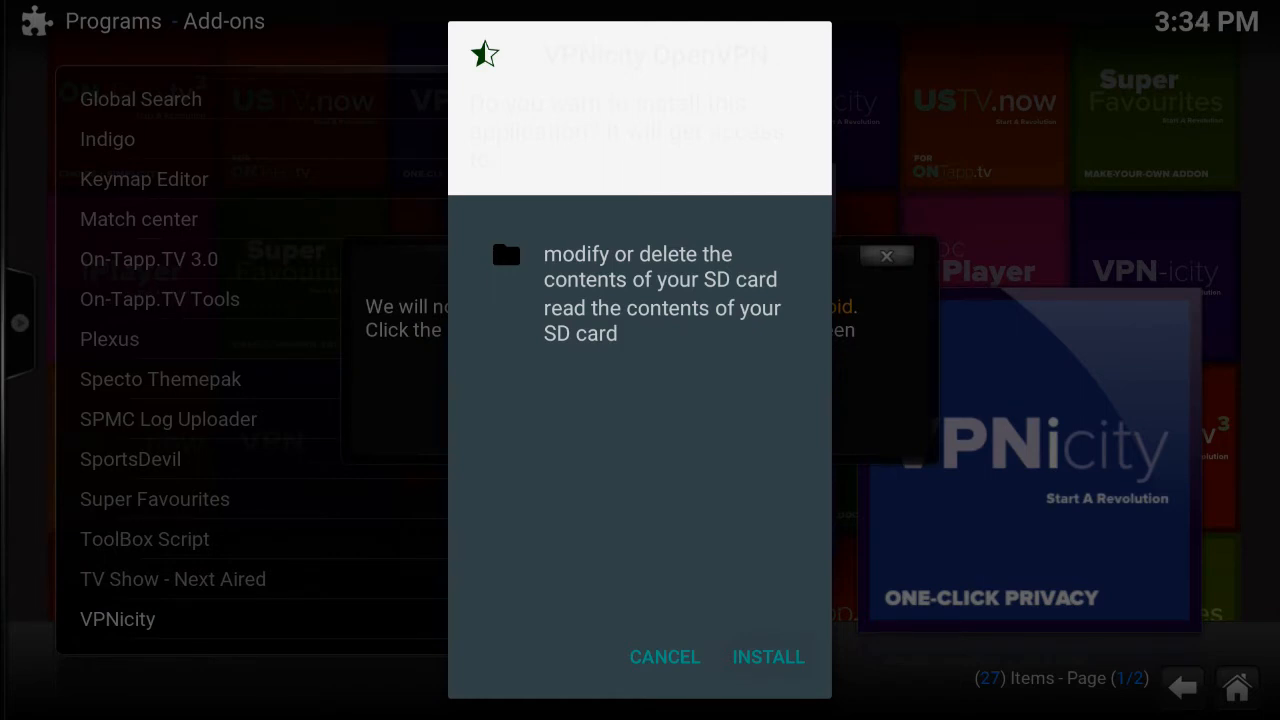
{"action": "left_click", "coordinate": [768, 656]}
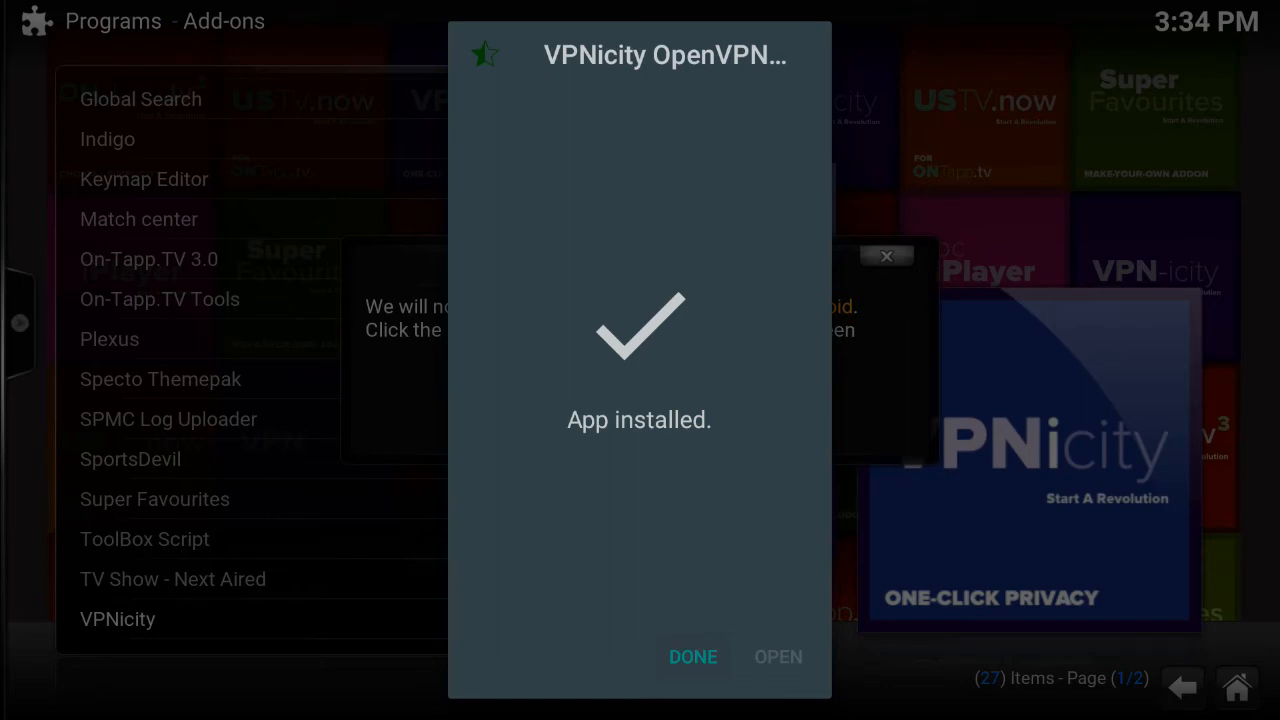
{"action": "left_click", "coordinate": [692, 656]}
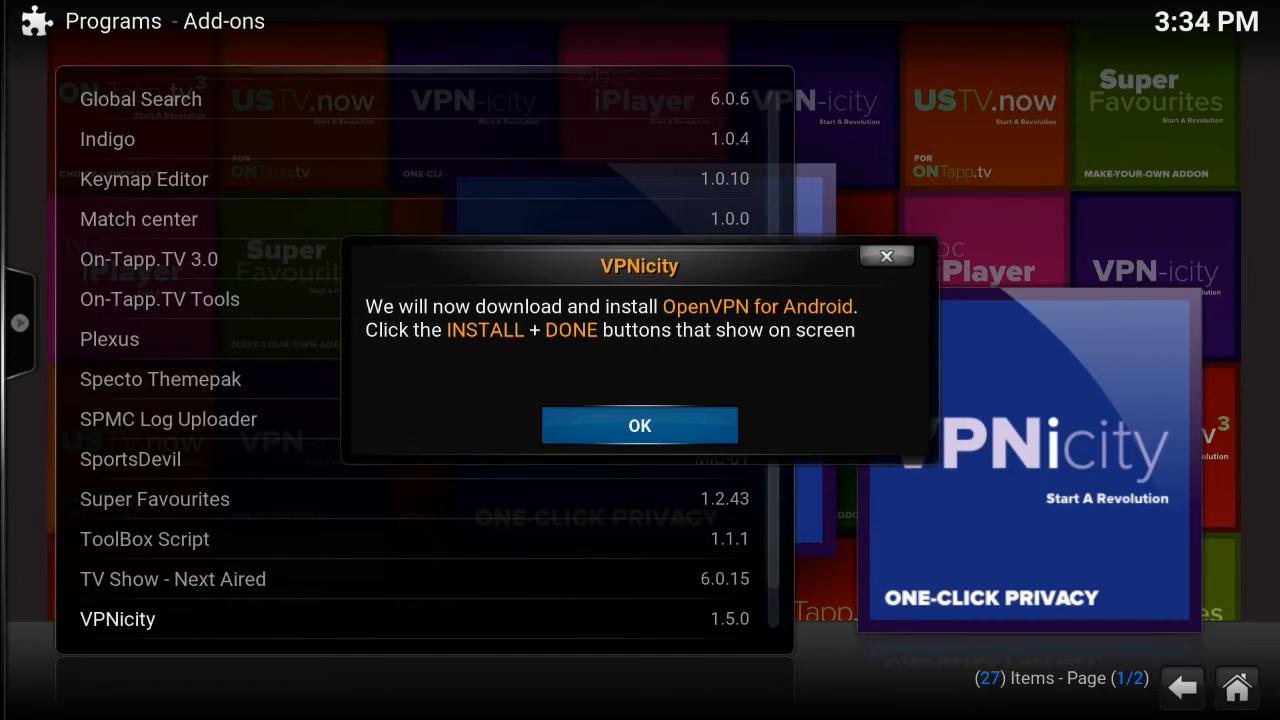
- Acknowledge the notice and install OpenVPN for Android, returning to VPNicity's country list
{"action": "left_click", "coordinate": [640, 424]}
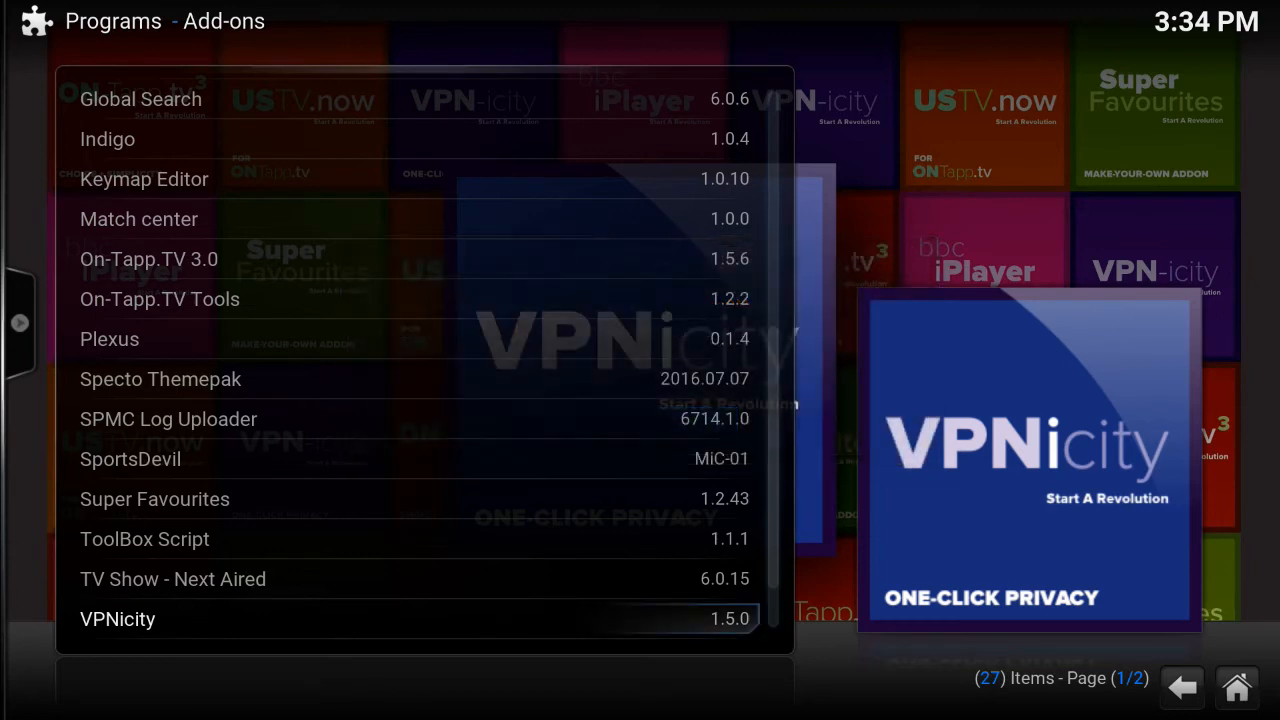
{"action": "left_click", "coordinate": [116, 618]}
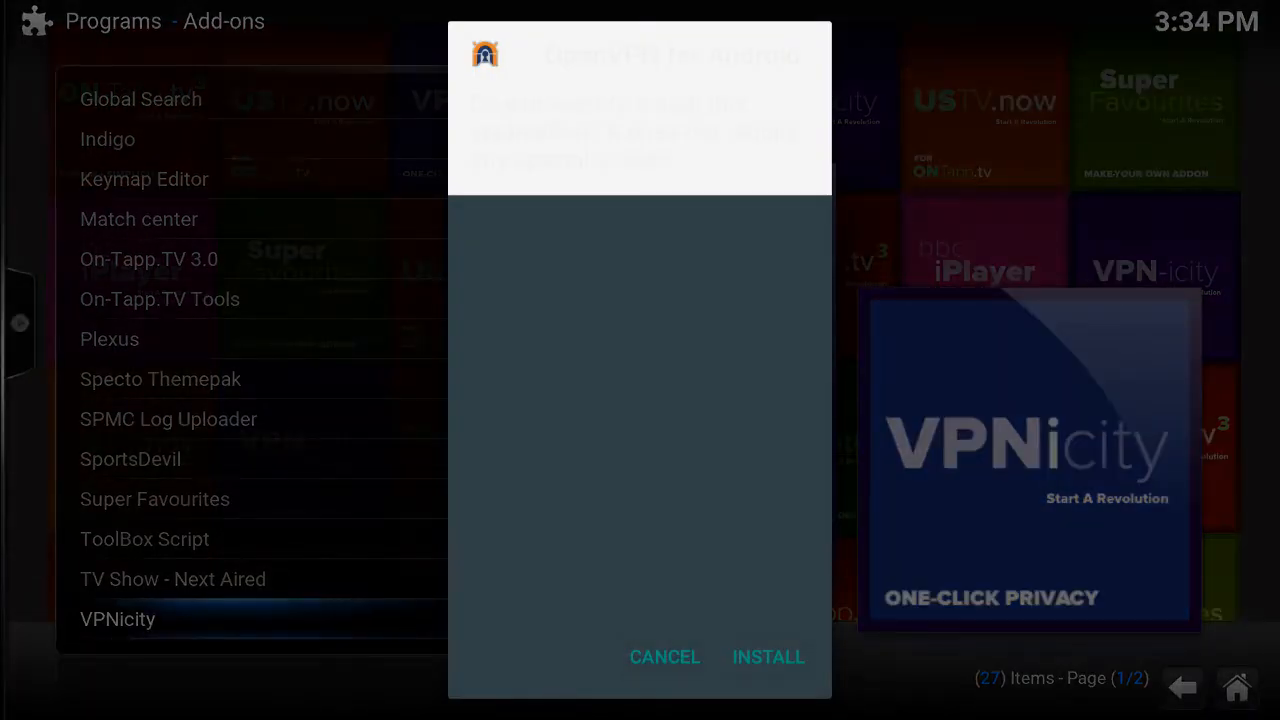
{"action": "left_click", "coordinate": [768, 656]}
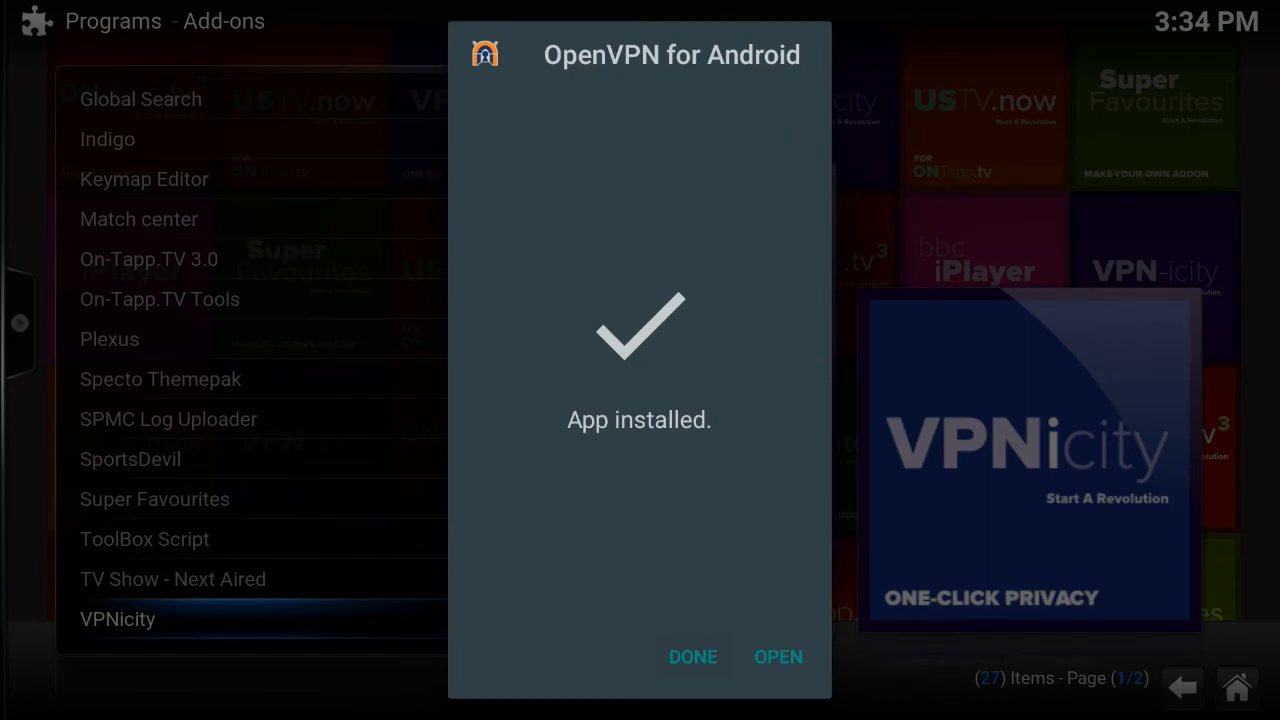
{"action": "left_click", "coordinate": [692, 656]}
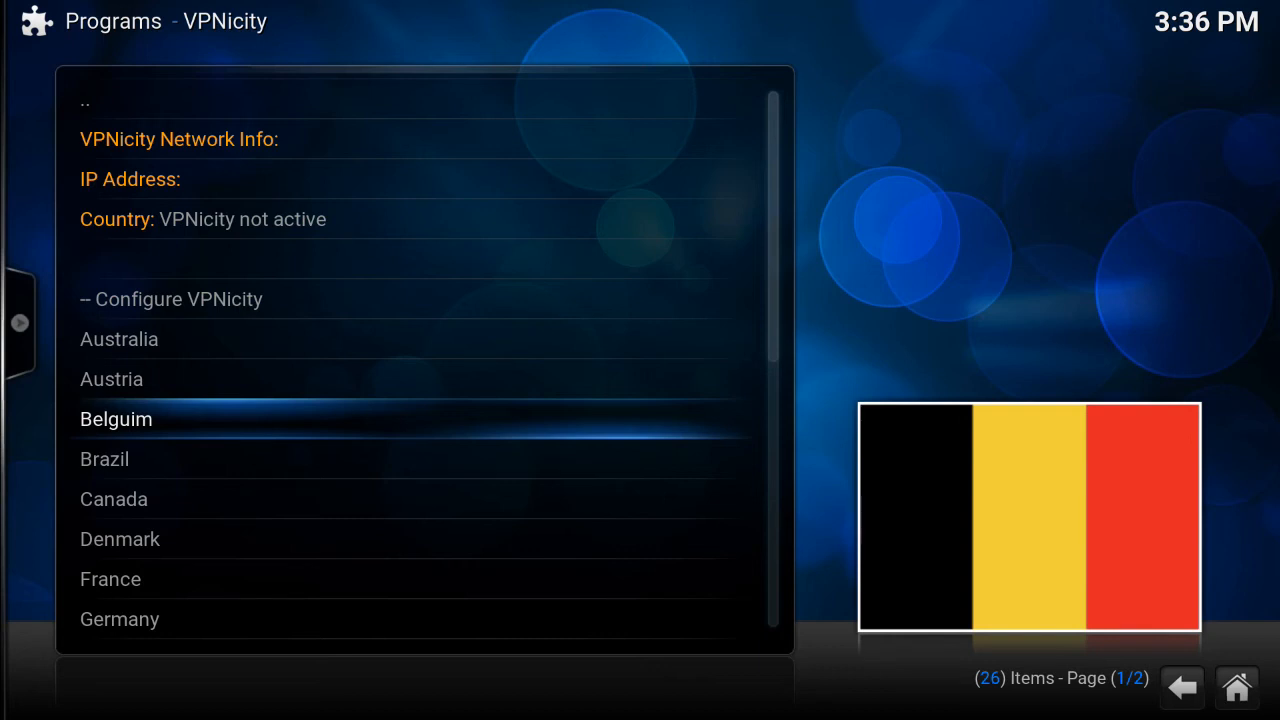
- Select Belgium from VPNicity's server country list to start connecting
{"action": "key", "text": "Up"}
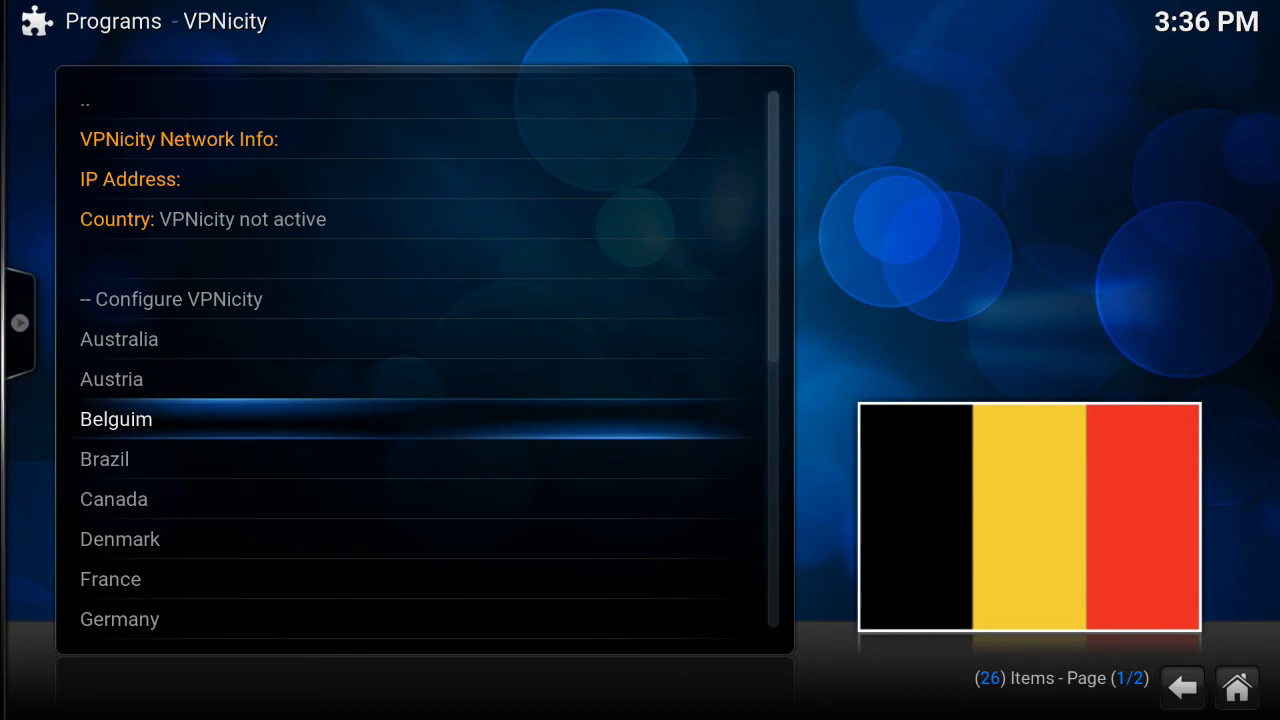
{"action": "left_click", "coordinate": [116, 420]}
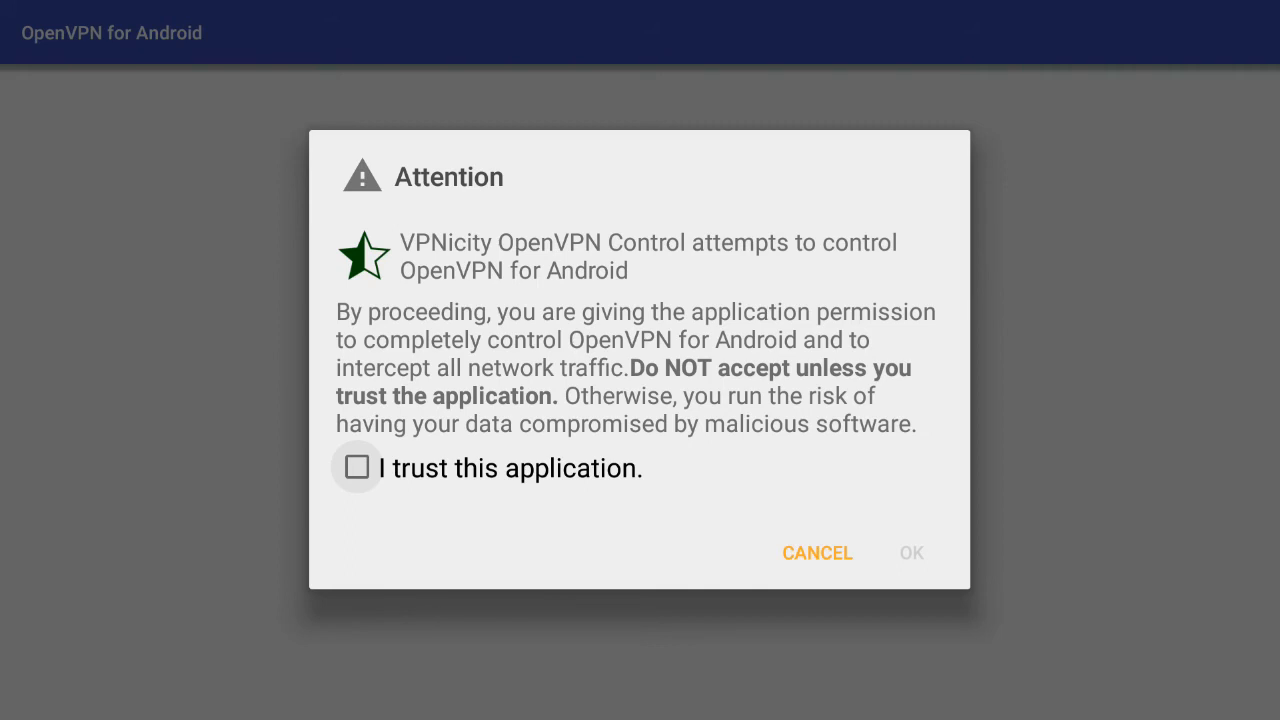
- Trust VPNicity OpenVPN Control in OpenVPN for Android and accept the Belgium connection request
{"action": "left_click", "coordinate": [356, 468]}
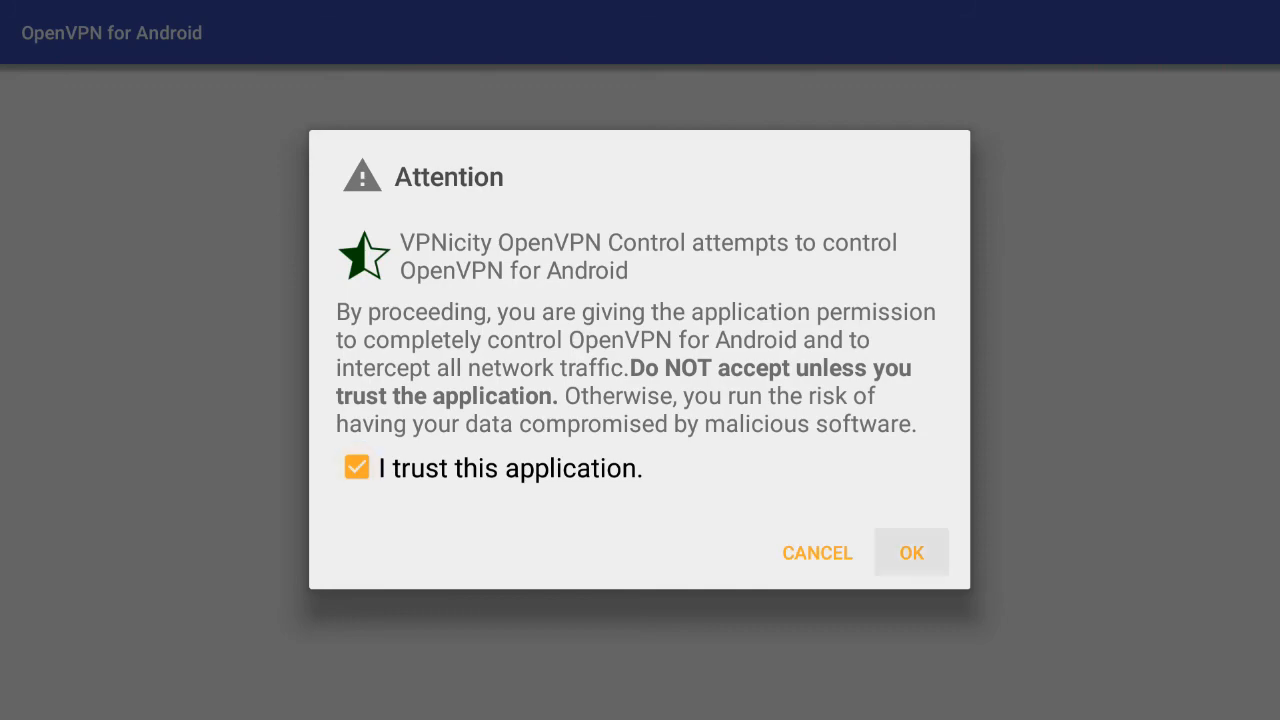
{"action": "left_click", "coordinate": [908, 552]}
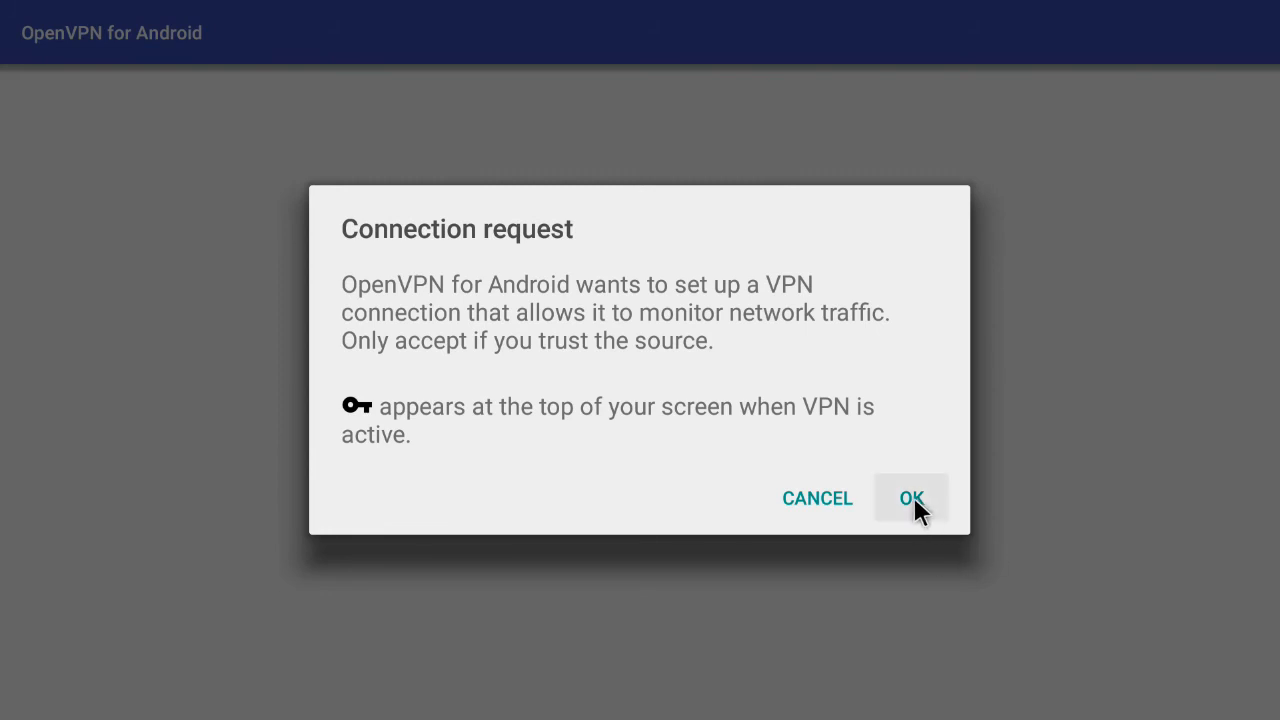
{"action": "mouse_move", "coordinate": [764, 716]}
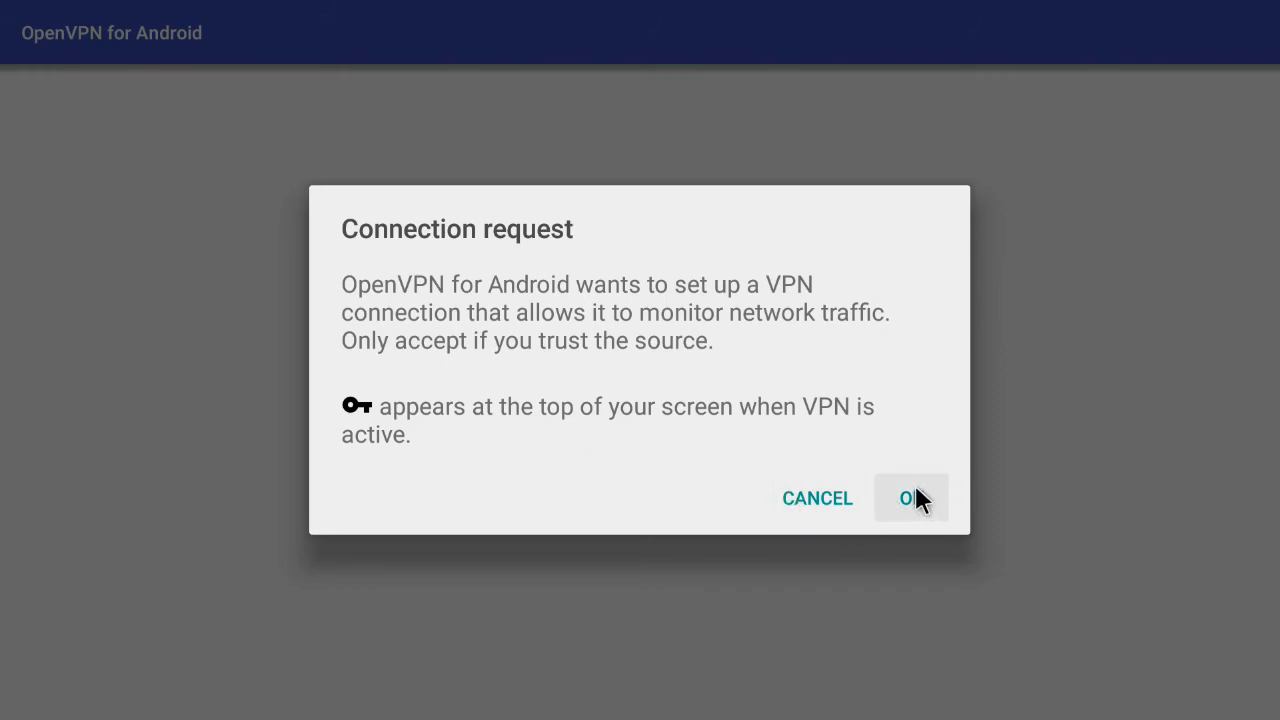
{"action": "left_click", "coordinate": [910, 498]}
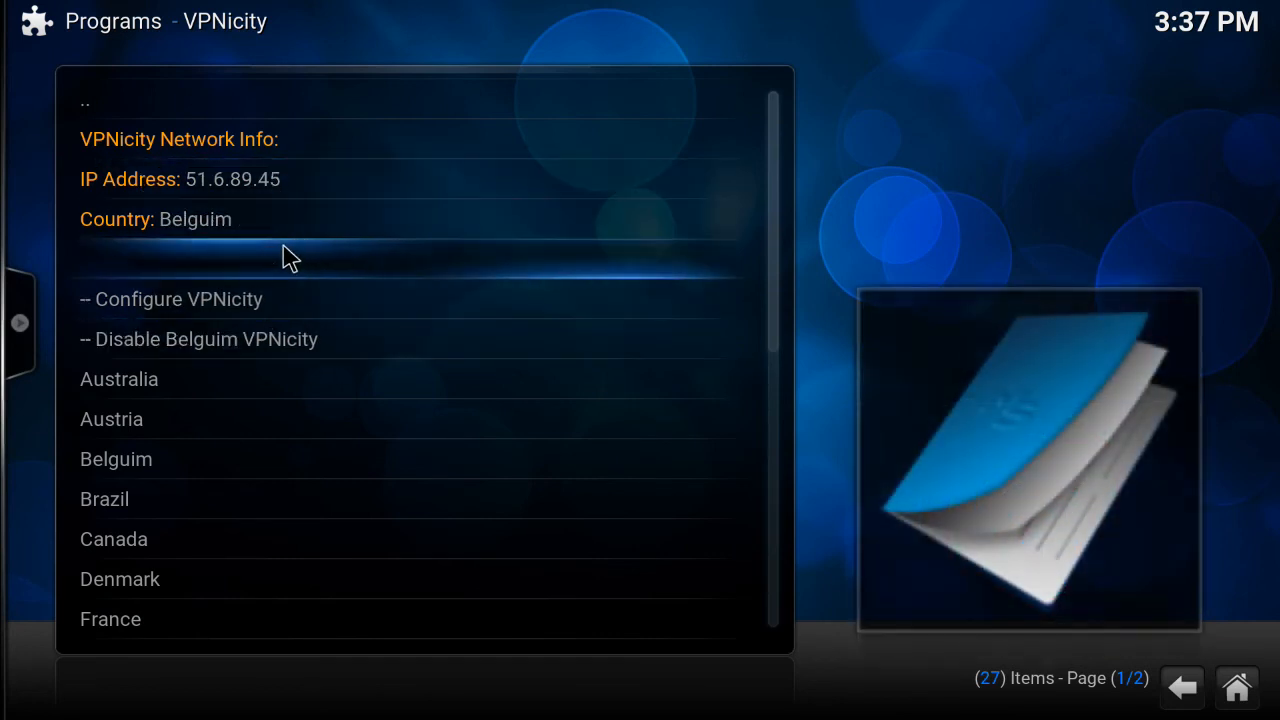
{"action": "mouse_move", "coordinate": [450, 318]}
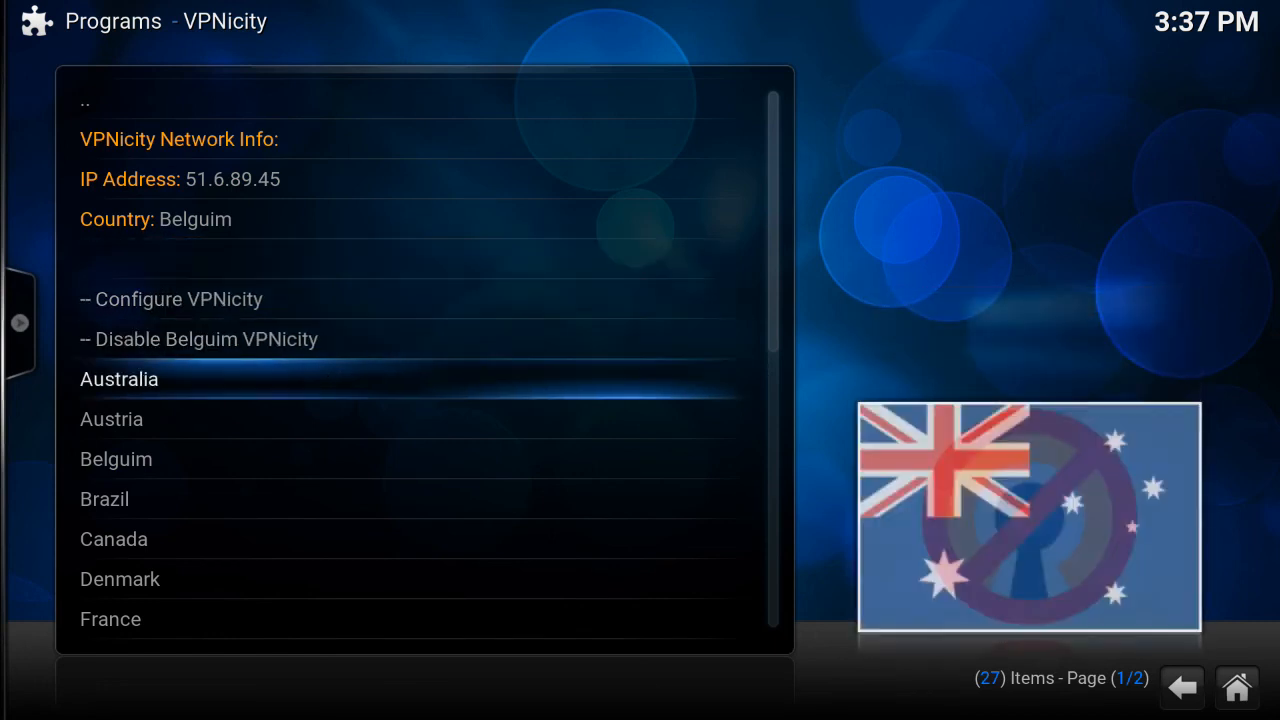
- Switch the VPNicity connection to the United Kingdom server, obtaining a UK IP address
{"action": "scroll", "scroll_direction": "down", "scroll_amount": 3}
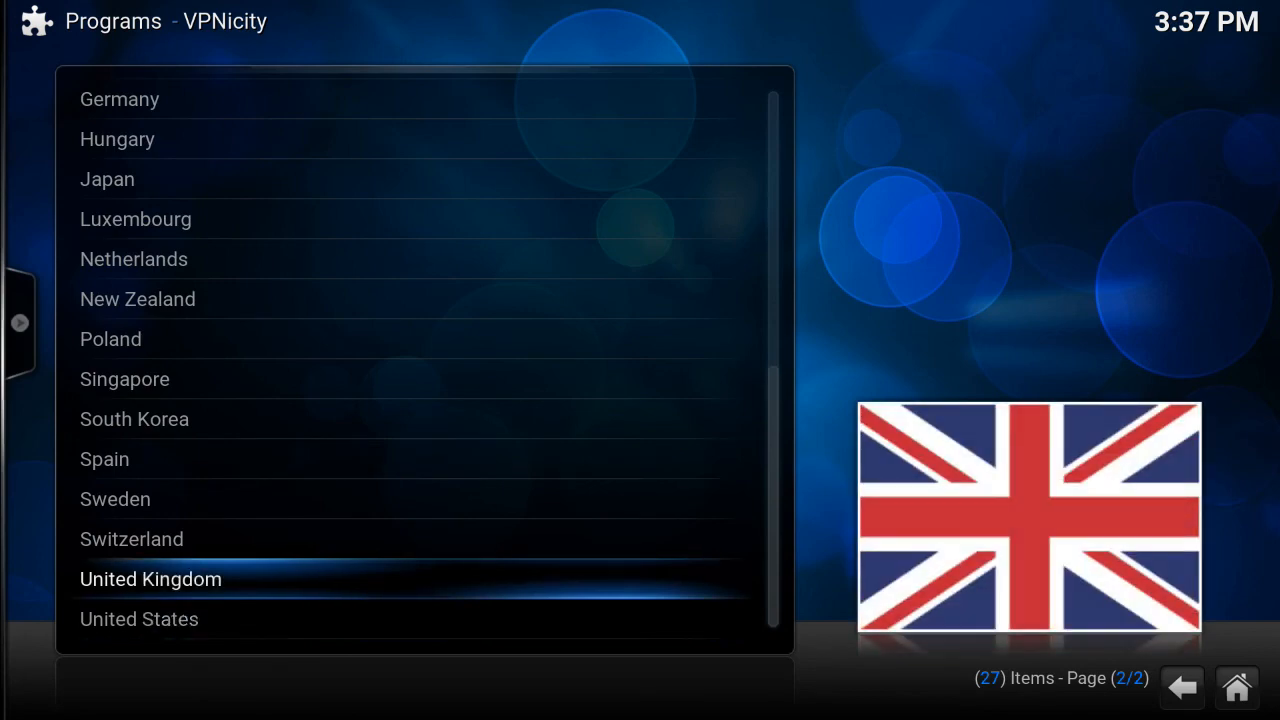
{"action": "left_click", "coordinate": [150, 580]}
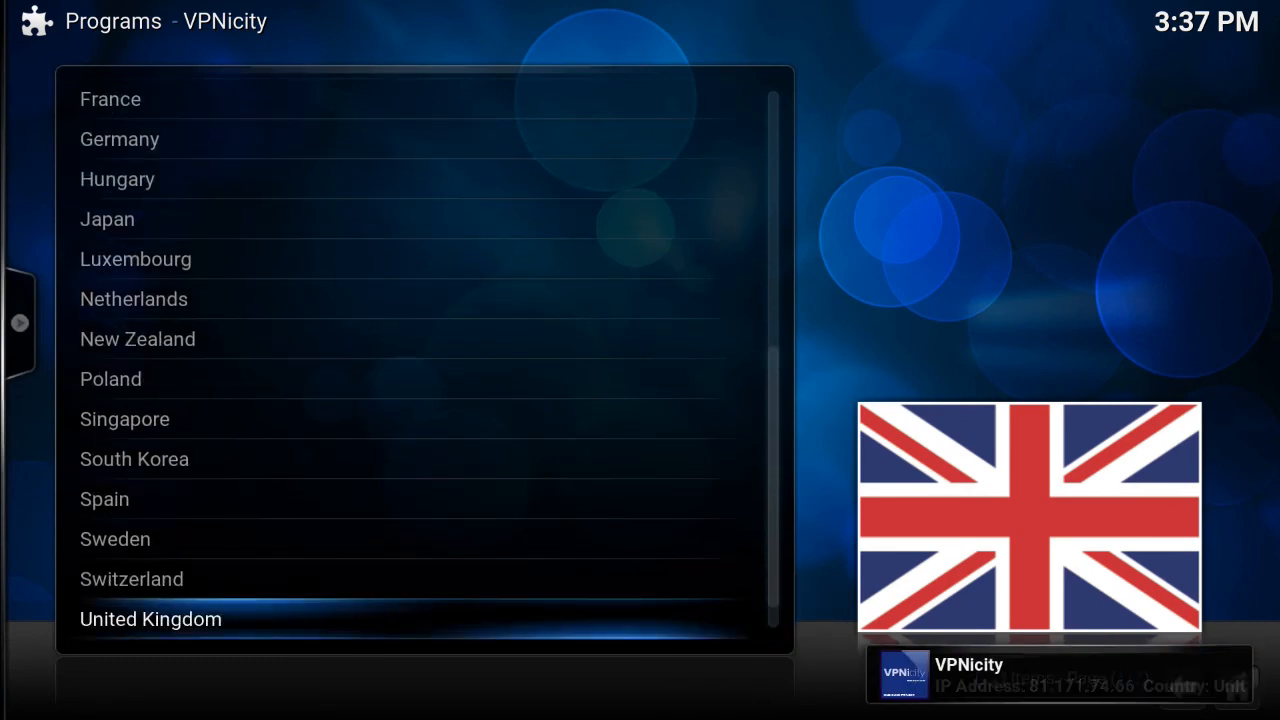
{"action": "left_click", "coordinate": [150, 620]}
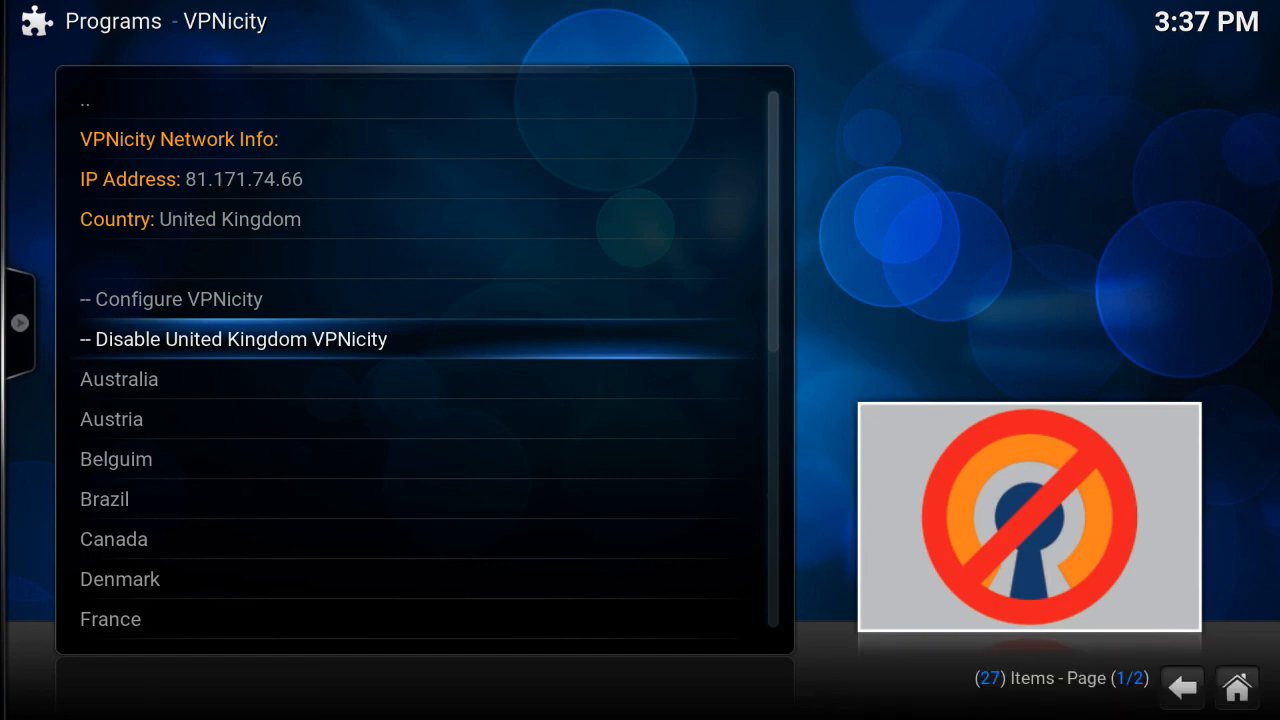
- Turn off the United Kingdom VPNicity connection from the top of the VPNicity list
{"action": "left_click", "coordinate": [232, 340]}
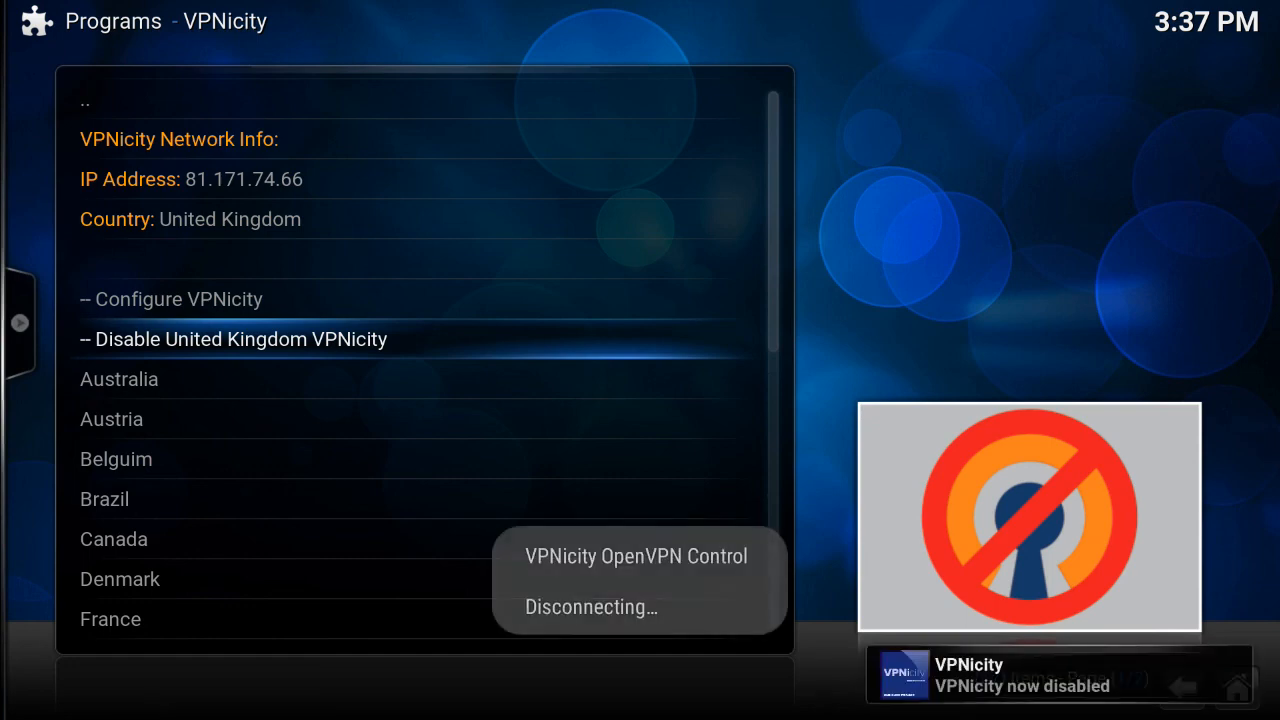